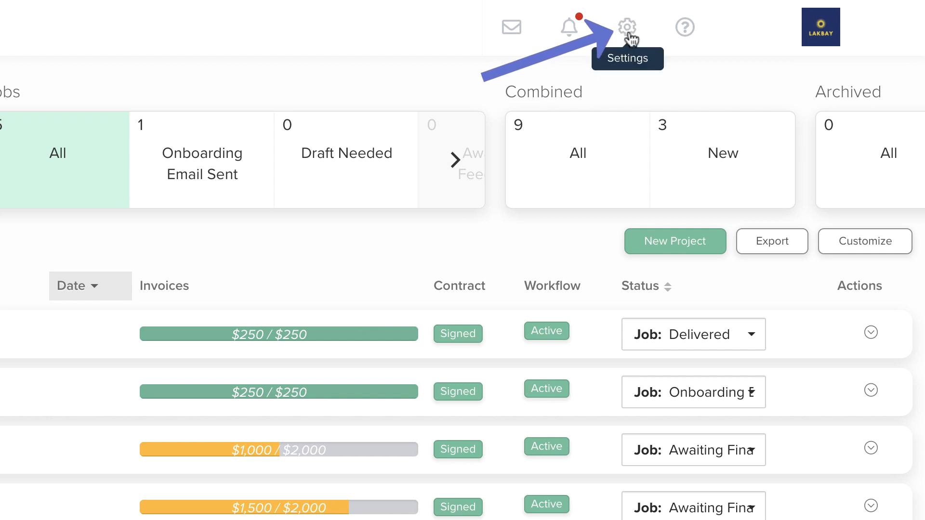
Step: Open account settings to view the Branding page with the LAKBAY logo and color 111575
left_click(626, 27)
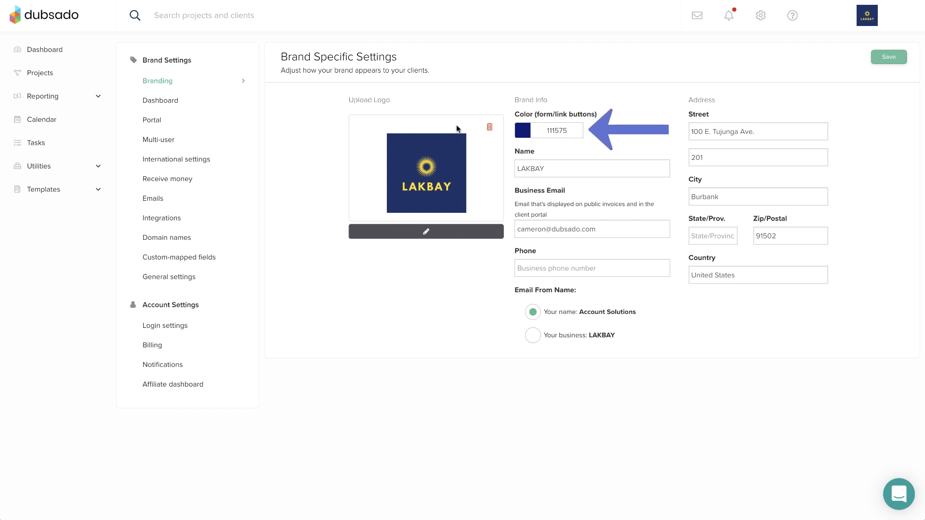
left_click(521, 129)
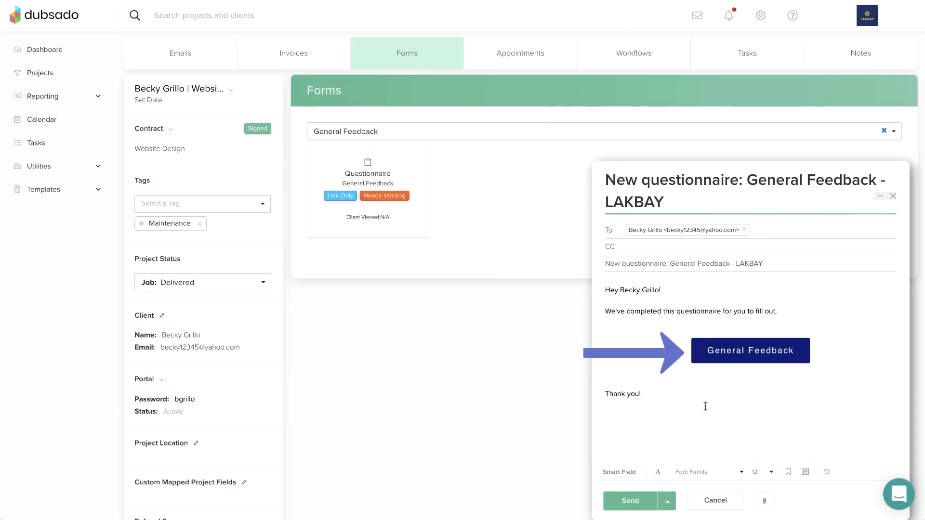
mouse_move(727, 372)
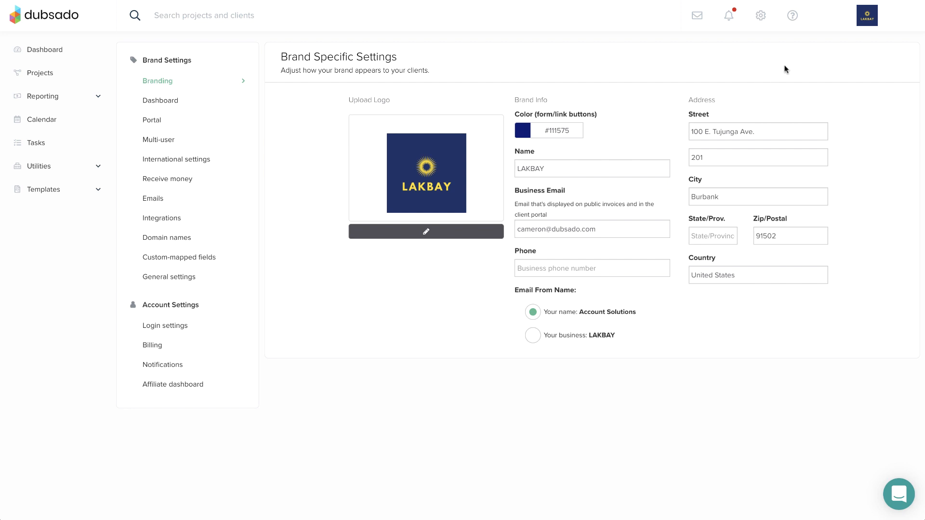
Step: Return to the Branding settings page to confirm brand color #111575
left_click(867, 15)
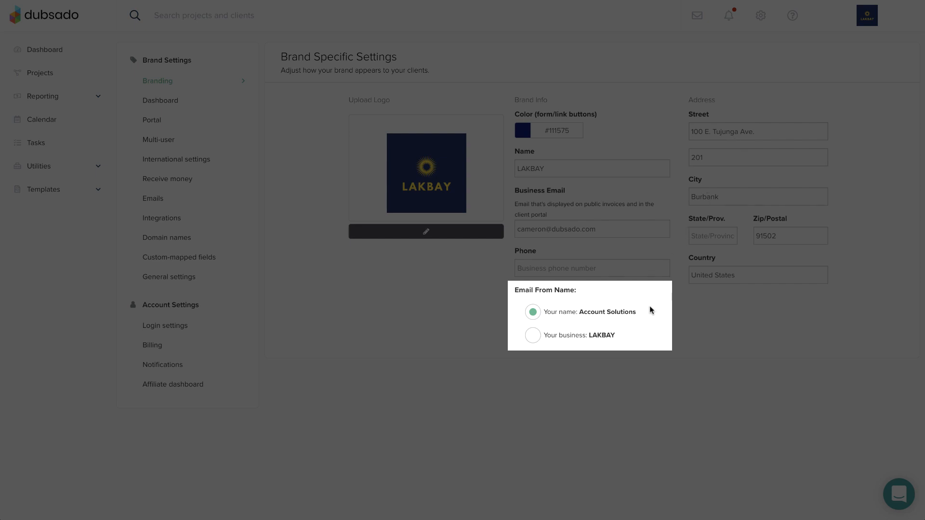
mouse_move(647, 320)
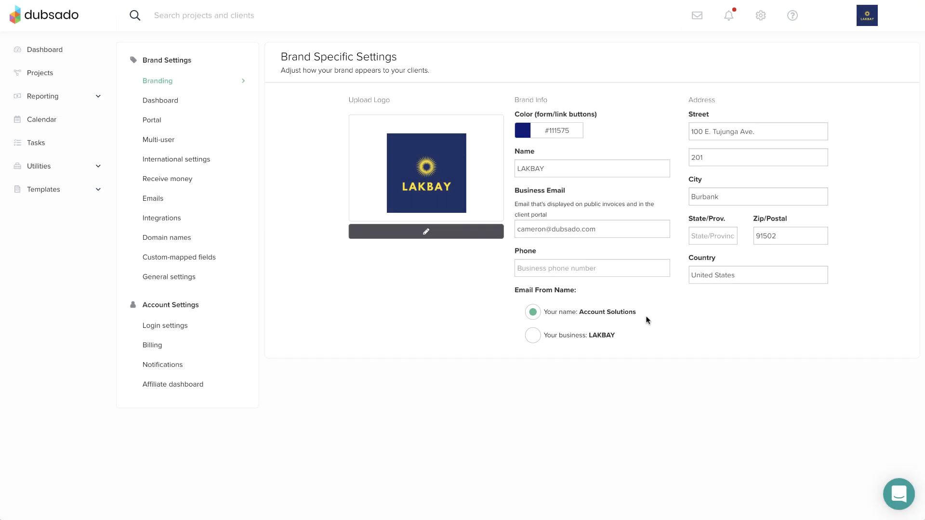
mouse_move(532, 335)
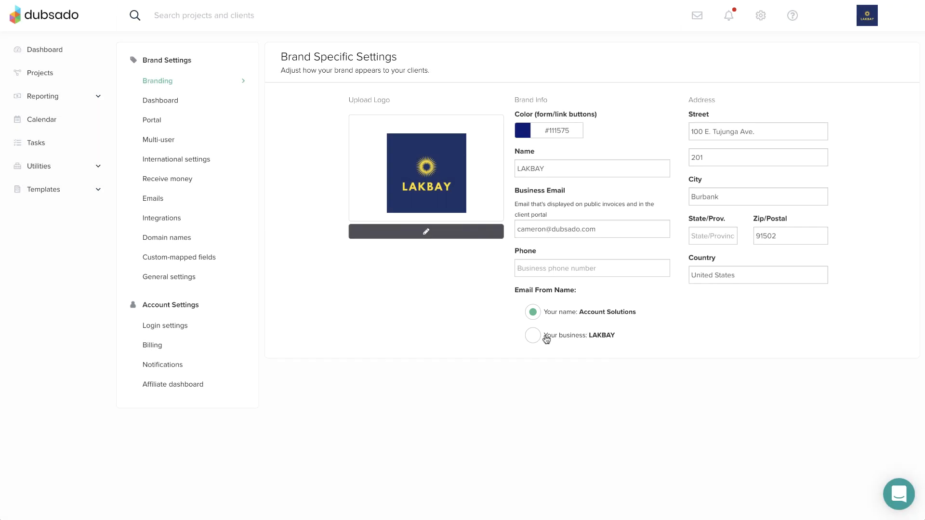
Step: Choose 'Your business: LAKBAY' as the Email From Name
left_click(533, 336)
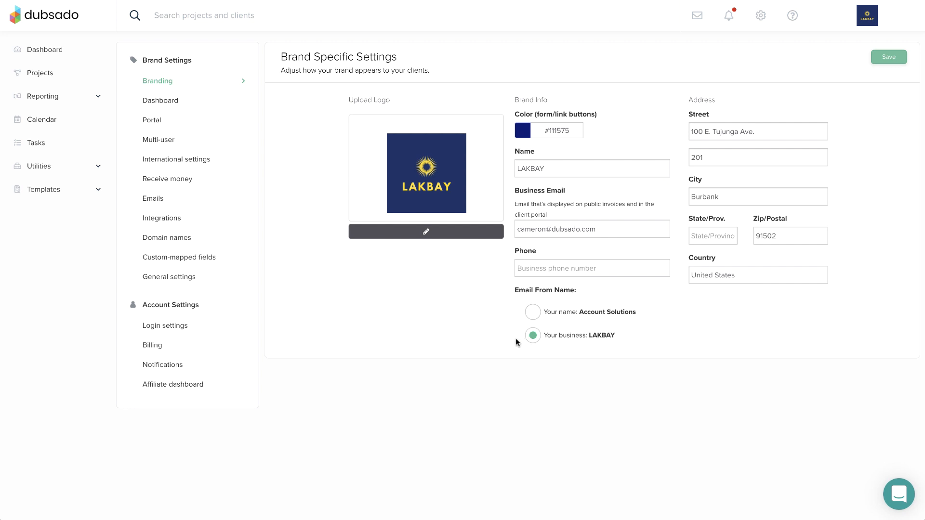
mouse_move(437, 339)
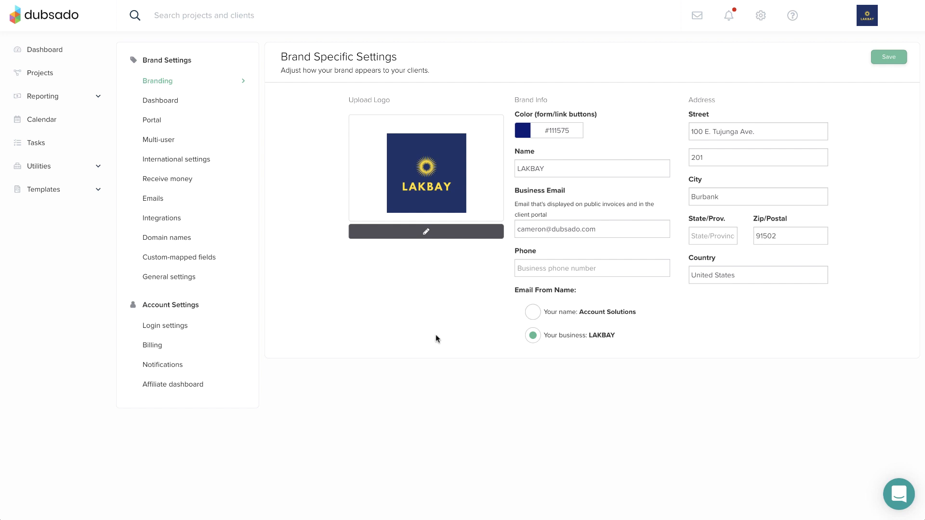